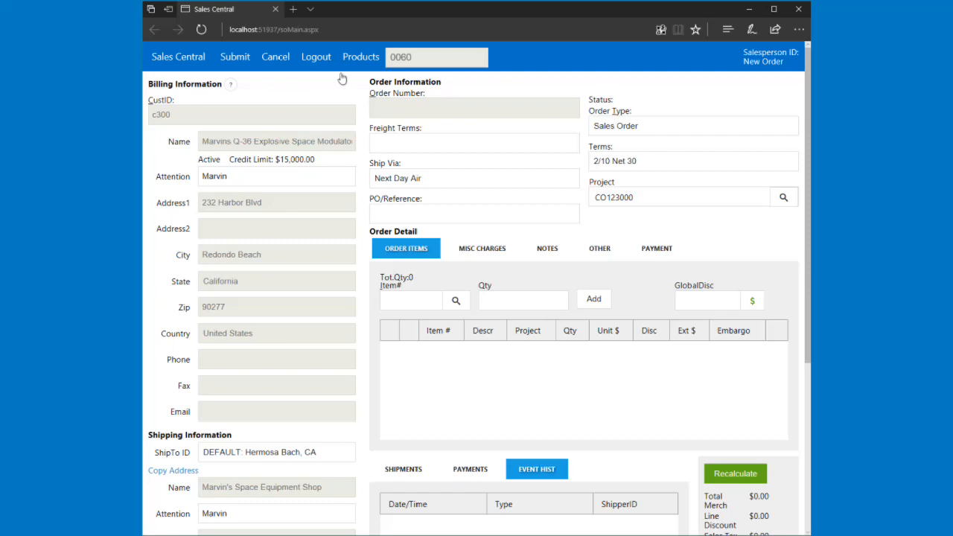
Step: Add item HON-672L-L with quantity 2 to the order as a file cabinet line at $380.00
click(250, 114)
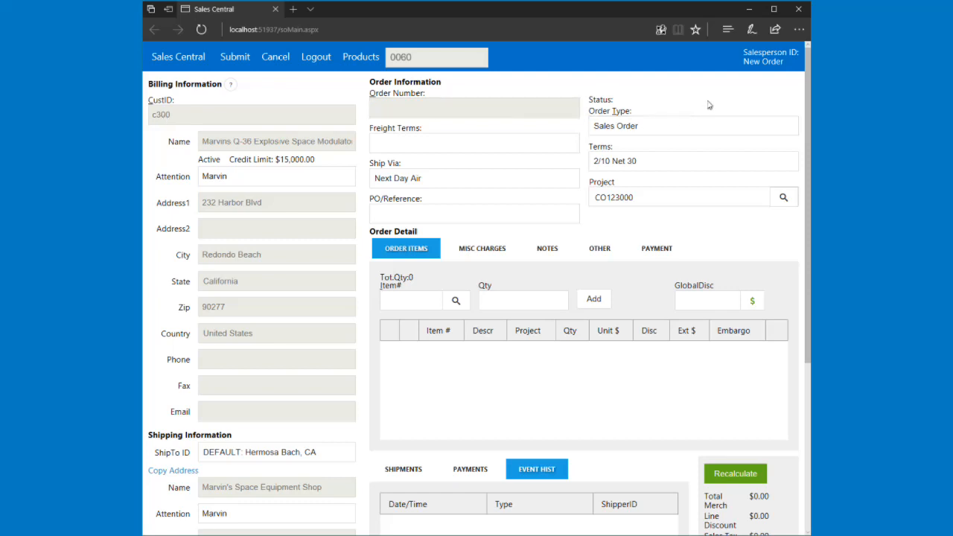
mouse_move(709, 104)
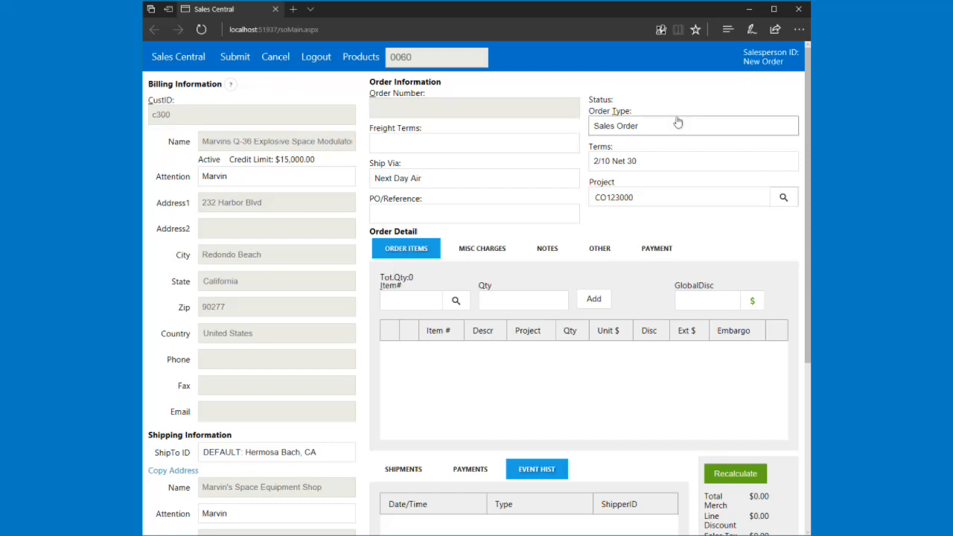
click(411, 301)
text(HON-672L-L)
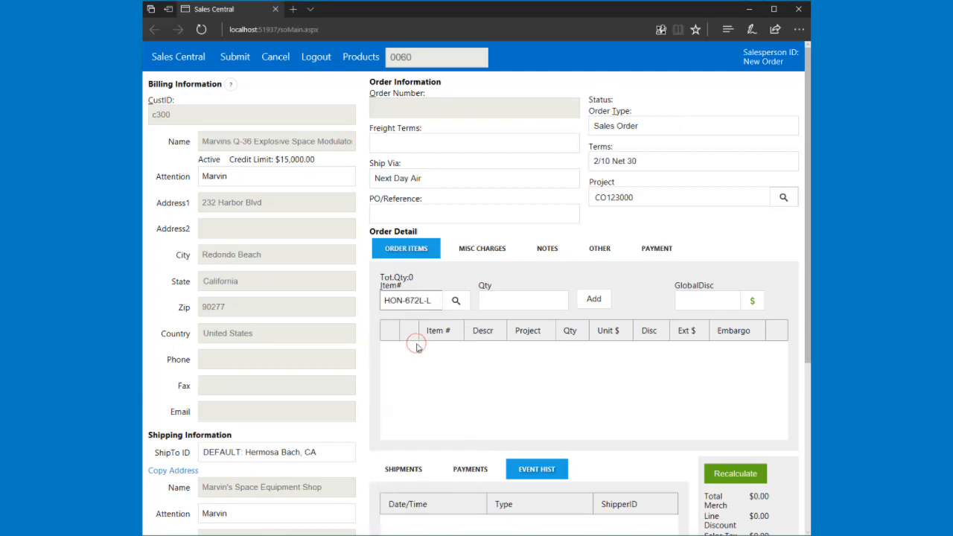
click(521, 299)
text(2)
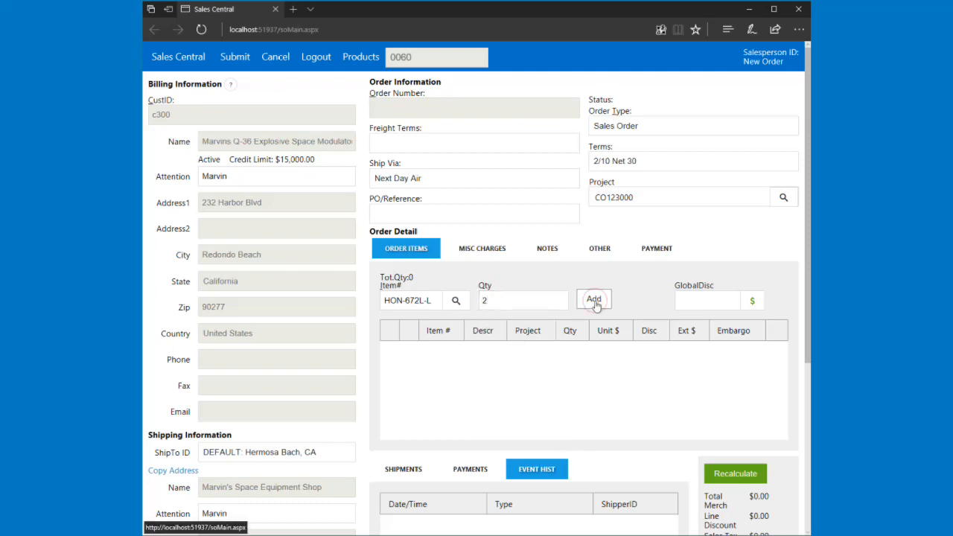
click(592, 301)
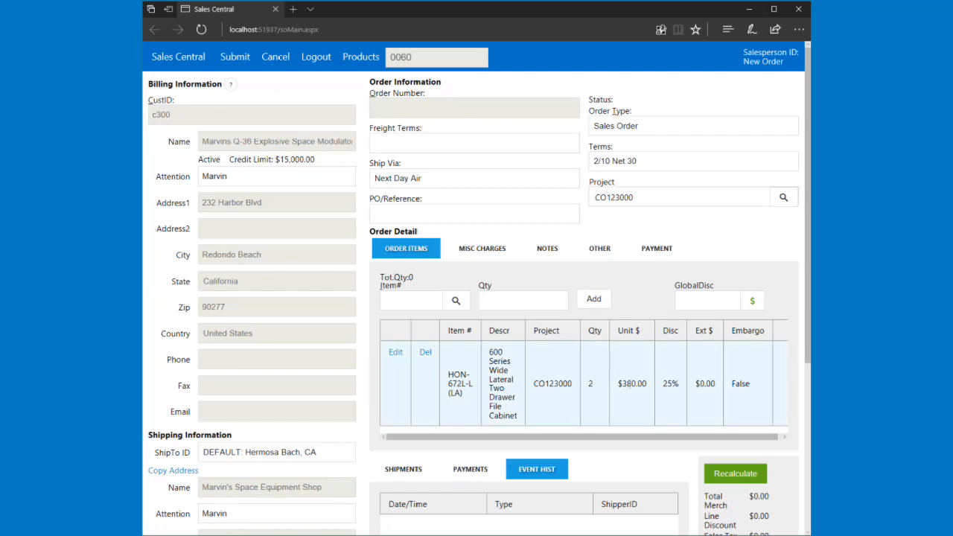
double_click(631, 385)
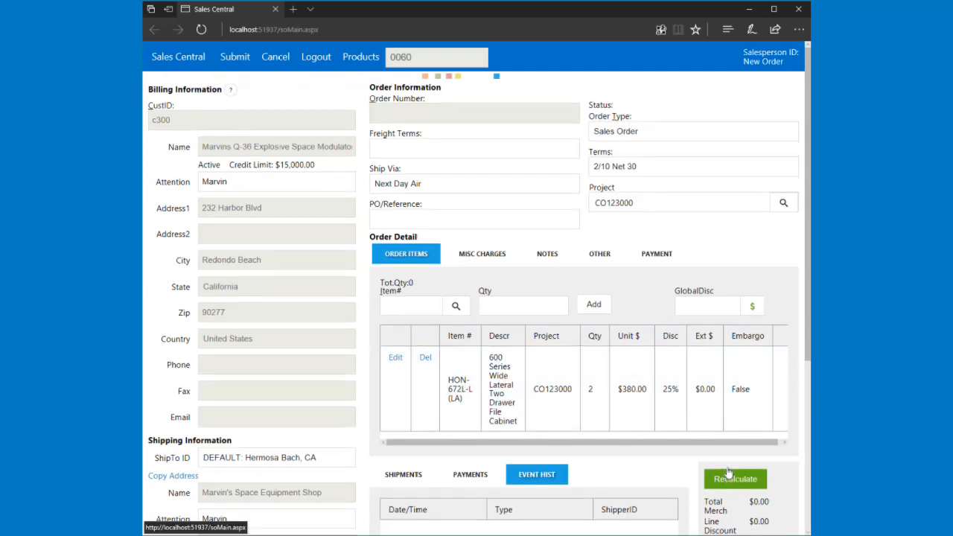
Step: Recalculate so the line extends to $570.00 with $190.00 line discount
click(734, 478)
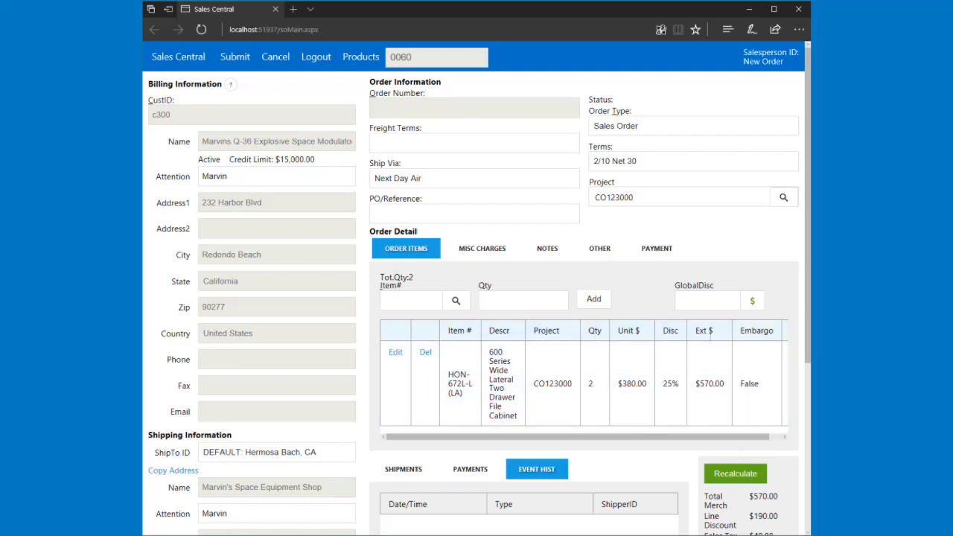
scroll(down, 3)
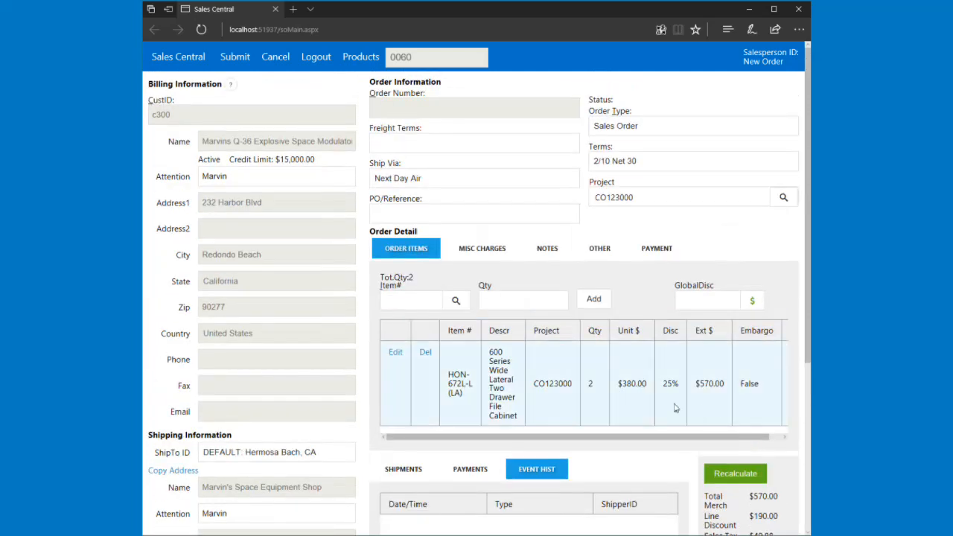
Step: Override the line's unit price to $400.00 in Edit Item Detail, extending it to $600.00
click(396, 351)
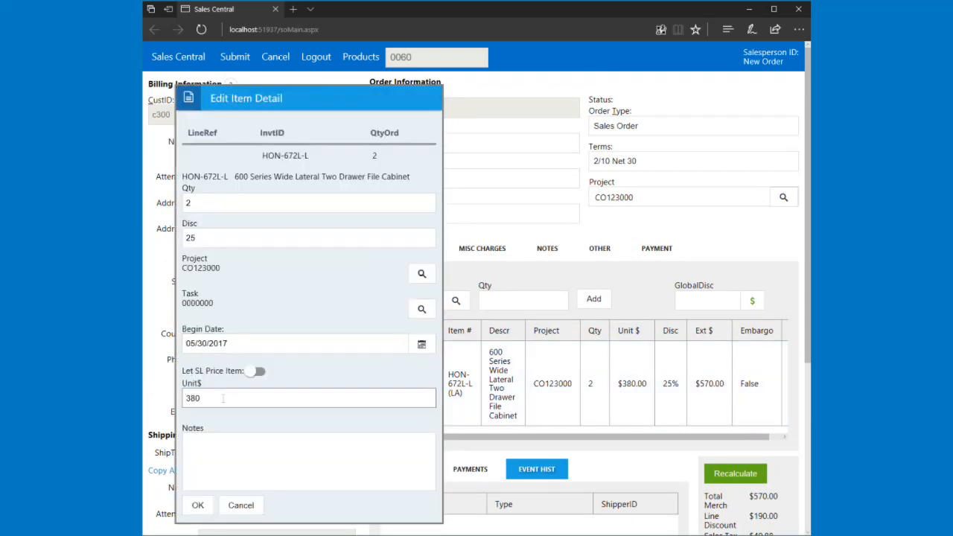
text(400)
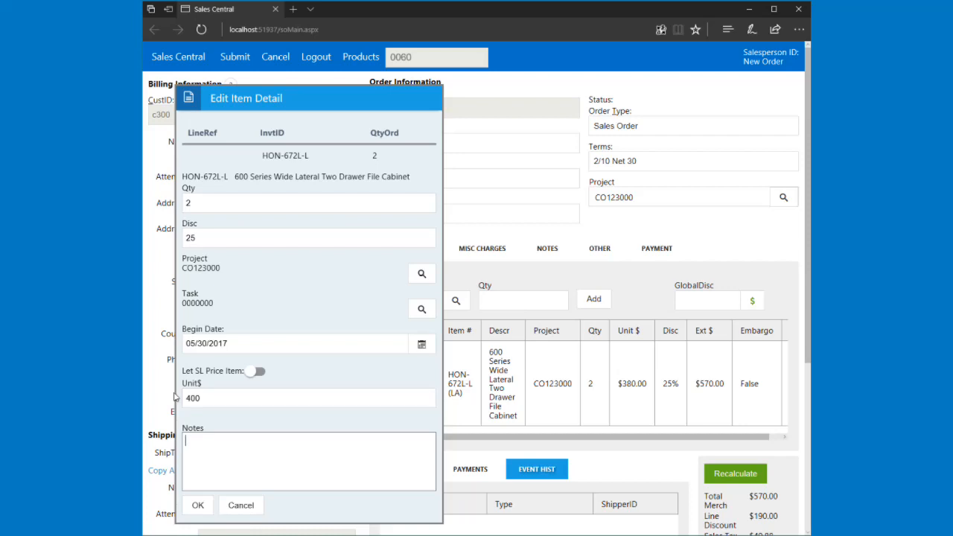
click(196, 505)
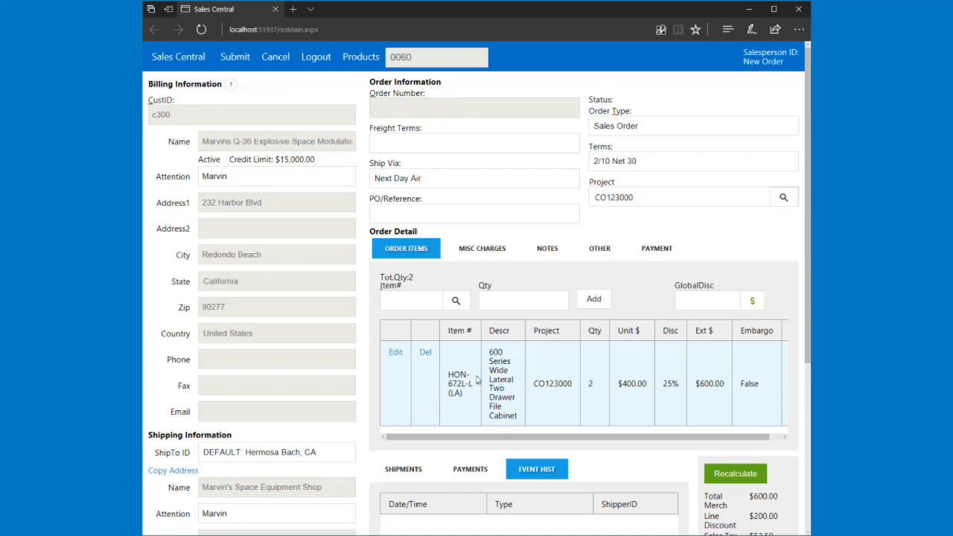
mouse_move(396, 357)
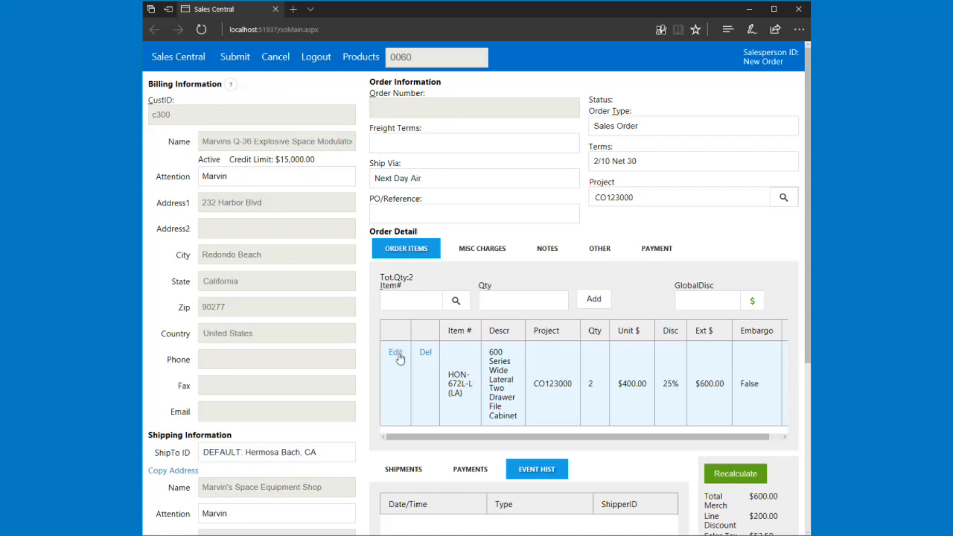
Step: Turn on Let SL Price Item so the line's unit price returns to $380.00
click(397, 351)
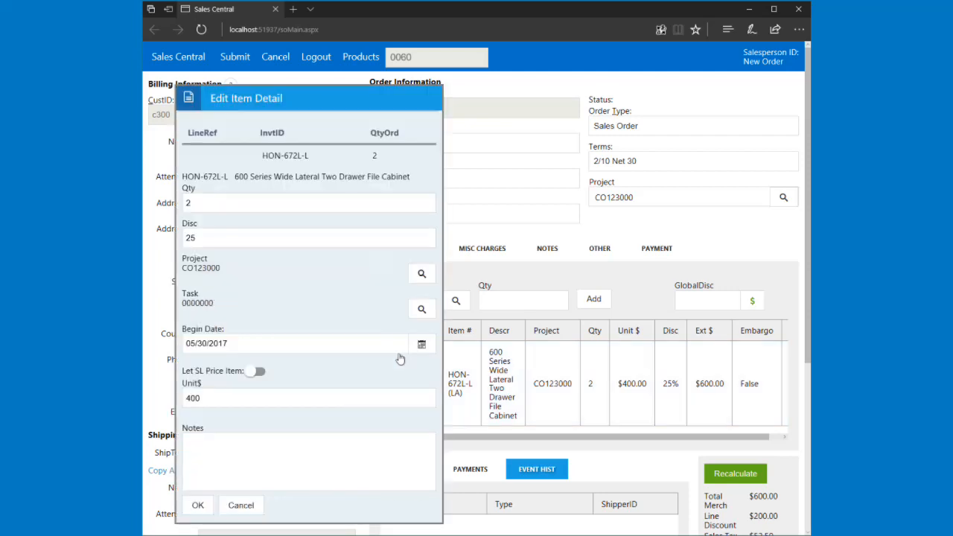
click(307, 398)
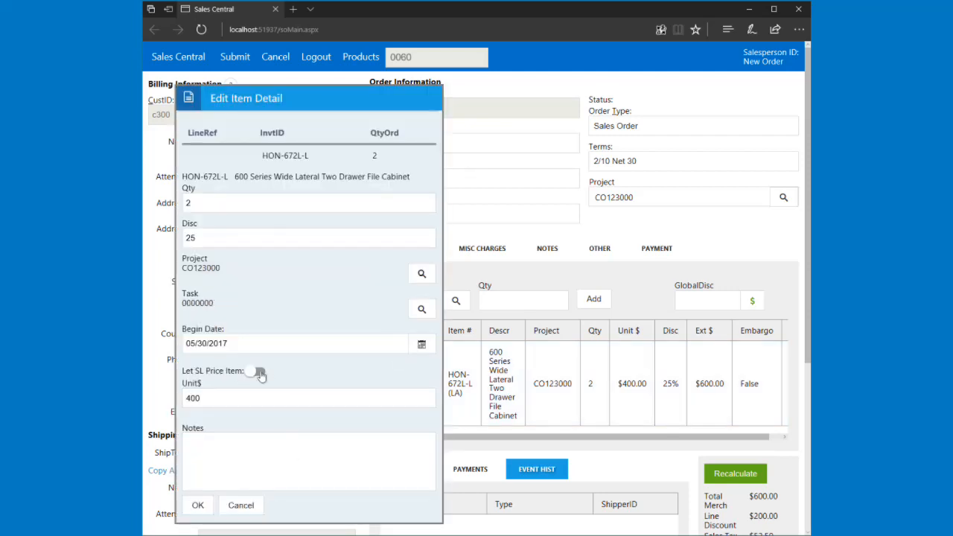
click(257, 372)
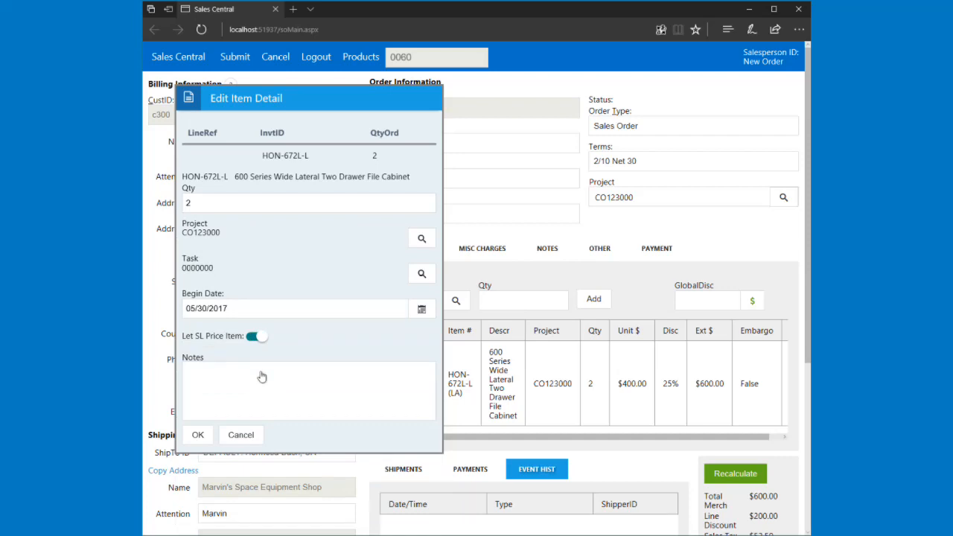
click(196, 435)
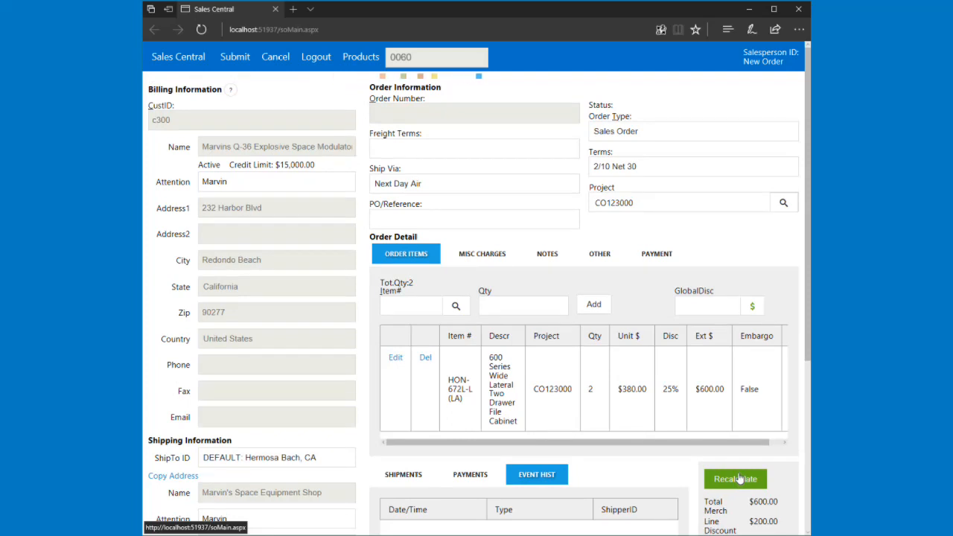
Step: Recalculate to $570.00 merchandise, $190.00 discount, $49.88 tax and $619.88 order total
click(735, 480)
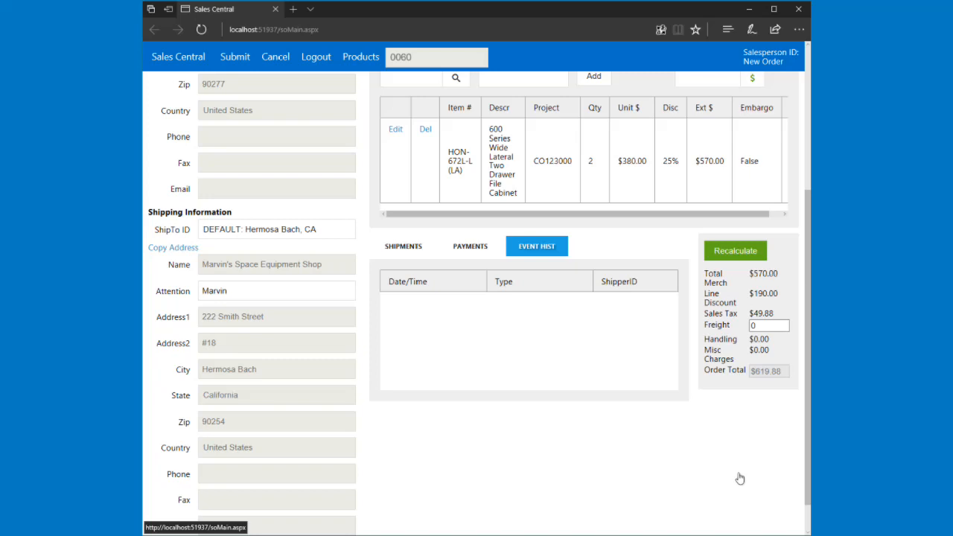
scroll(up, 3)
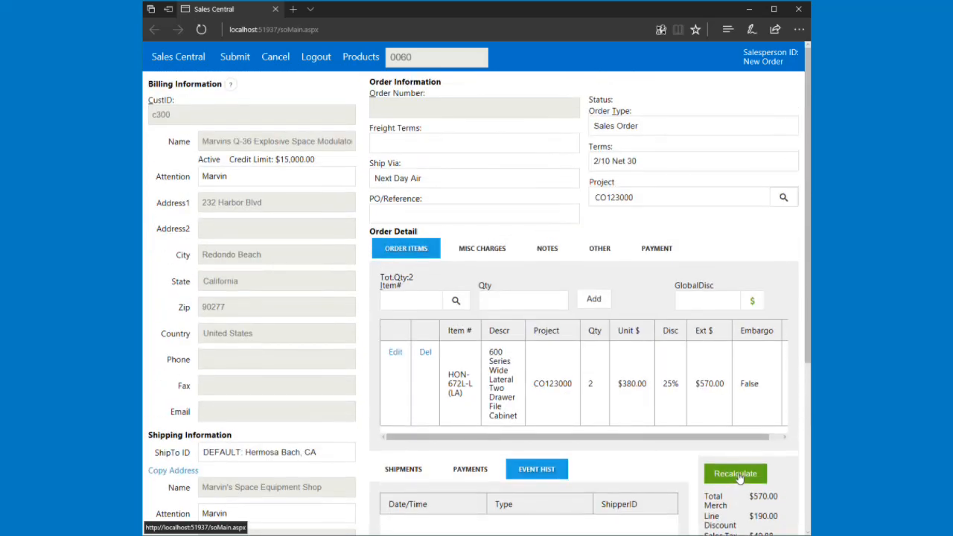